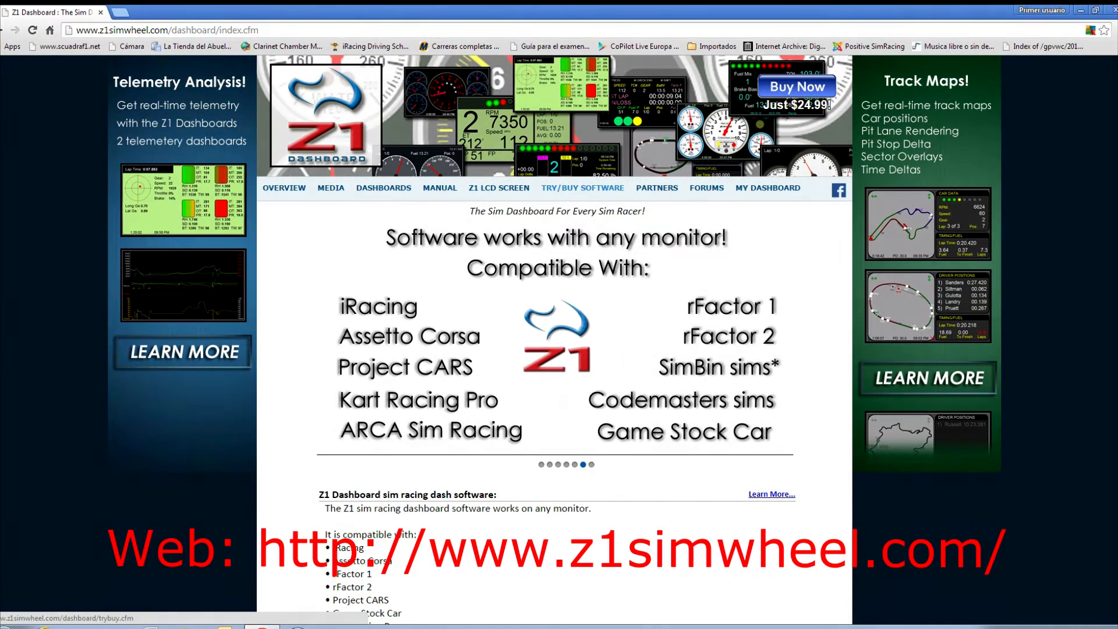
- Save the Z1 Server IP and port in General settings and close the settings window
{"action": "left_click", "coordinate": [582, 187]}
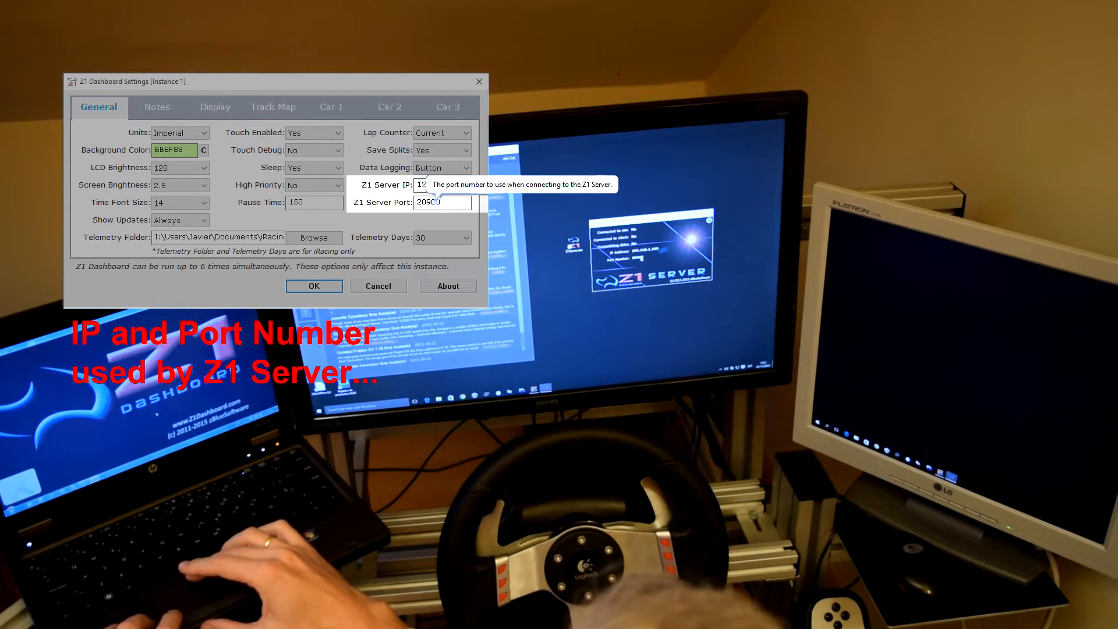
{"action": "left_click", "coordinate": [313, 287]}
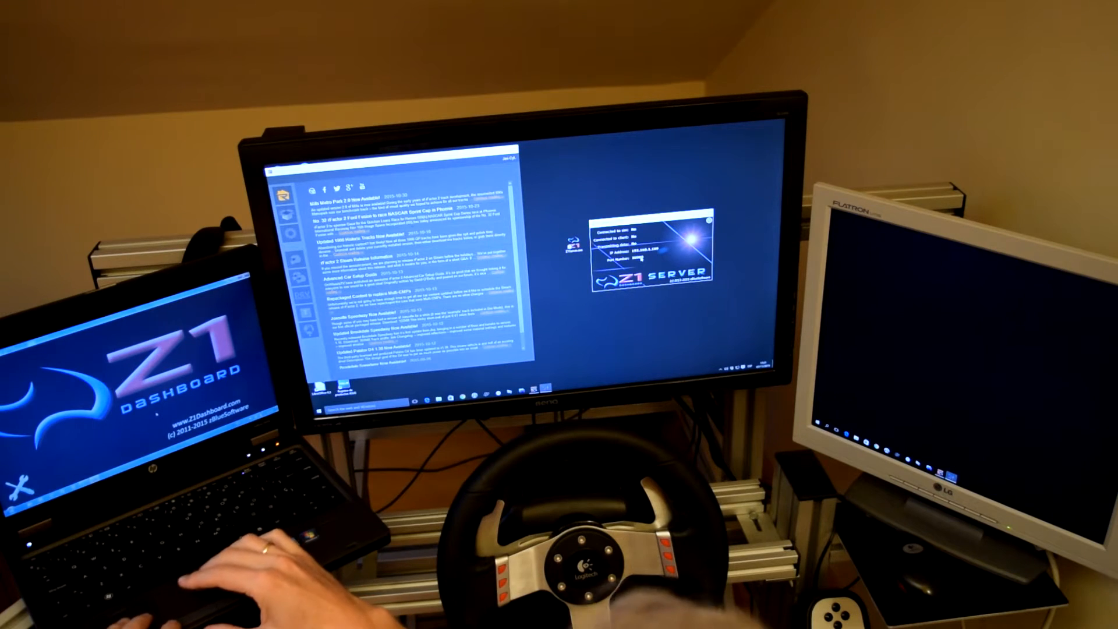